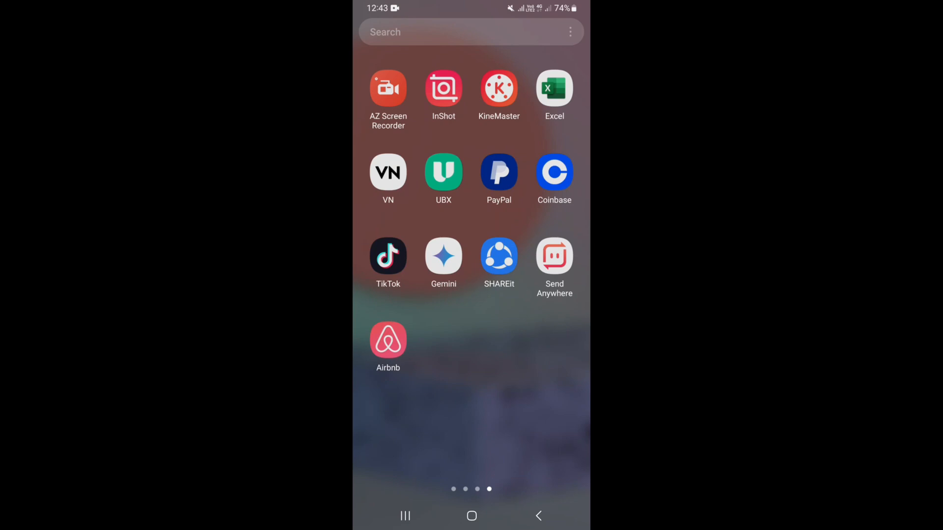
- Launch the Airbnb app from the home screen to reach the Explore feed
{"action": "left_click", "coordinate": [387, 339]}
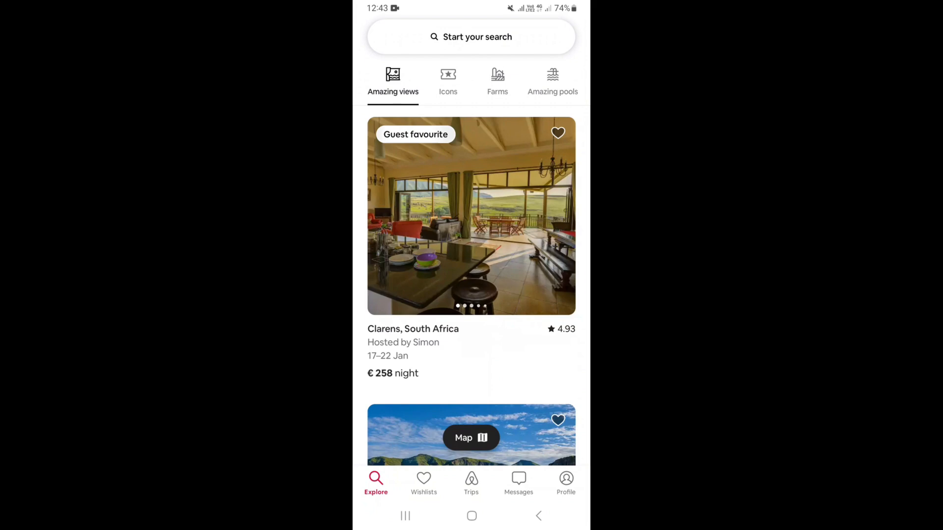
{"action": "scroll", "scroll_direction": "up", "scroll_amount": 3}
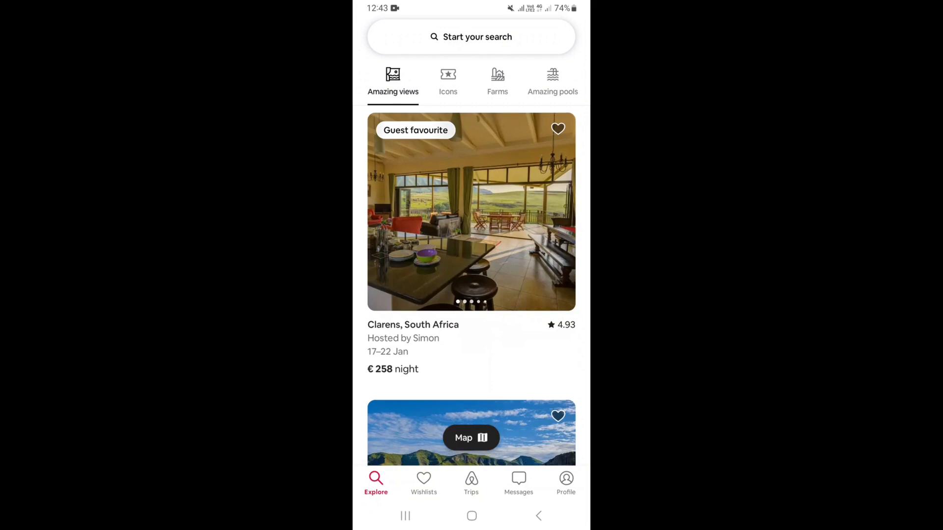
{"action": "scroll", "scroll_direction": "down", "scroll_amount": 3}
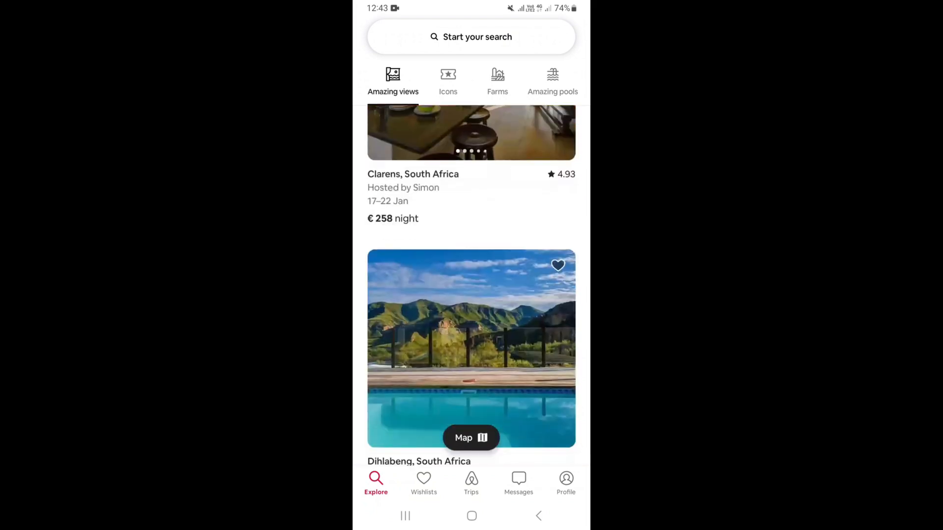
{"action": "scroll", "scroll_direction": "up", "scroll_amount": 3}
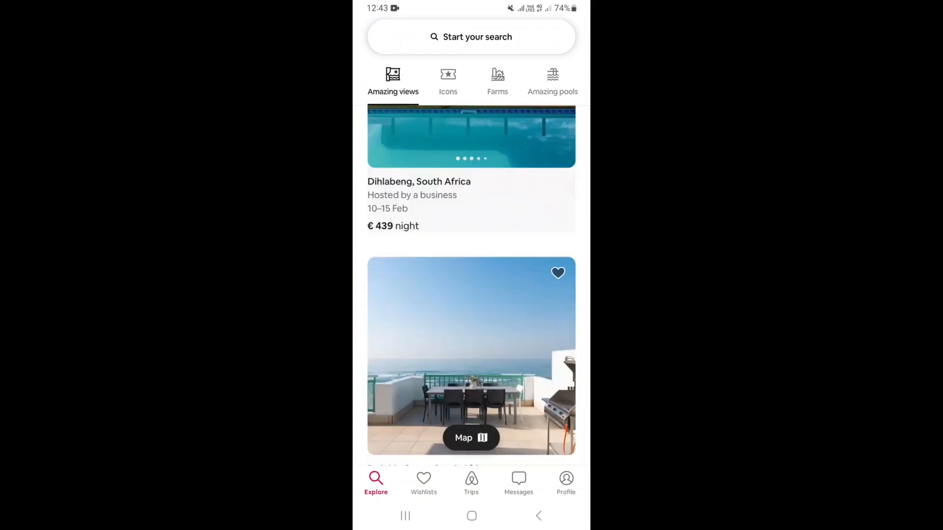
{"action": "scroll", "scroll_direction": "down", "scroll_amount": 3}
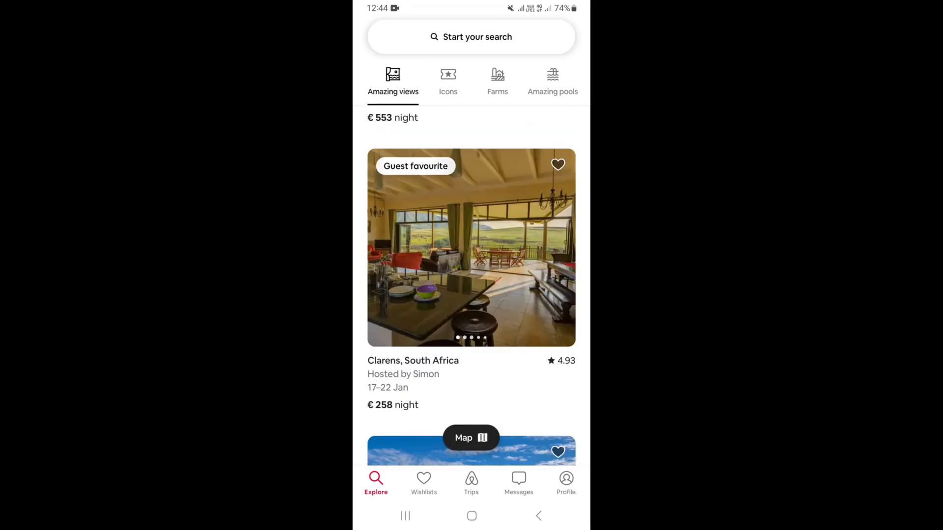
- Open the Clarens, South Africa stay, reach its host section and start contacting host Simon
{"action": "left_click", "coordinate": [470, 248]}
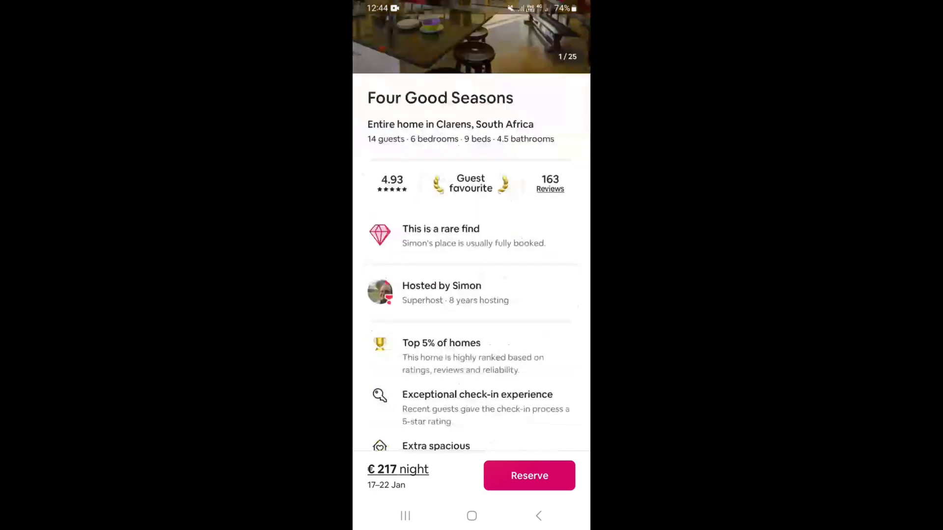
{"action": "scroll", "scroll_direction": "down", "scroll_amount": 3}
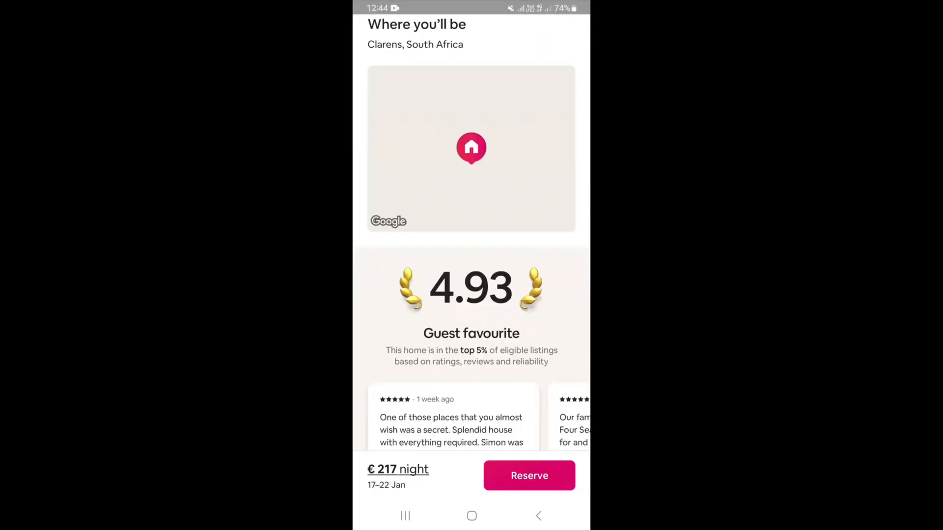
{"action": "scroll", "scroll_direction": "down", "scroll_amount": 3}
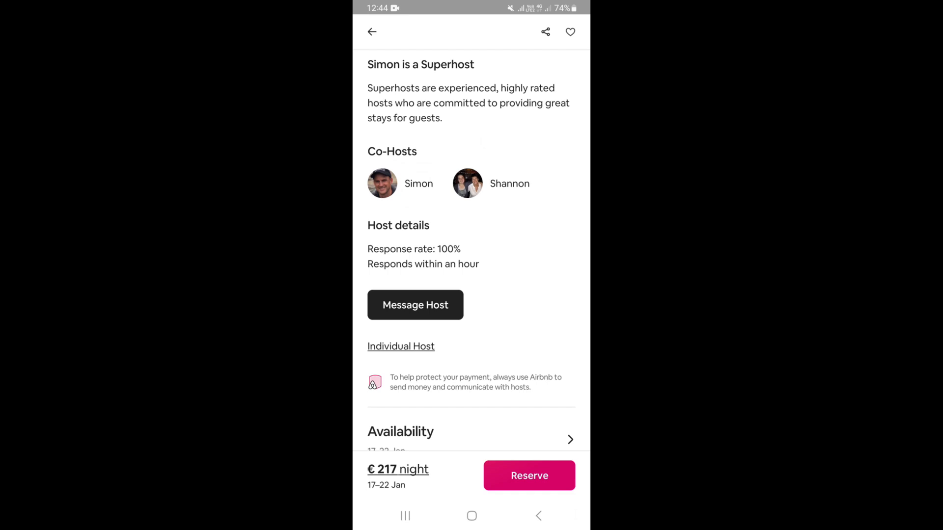
{"action": "left_click", "coordinate": [414, 305]}
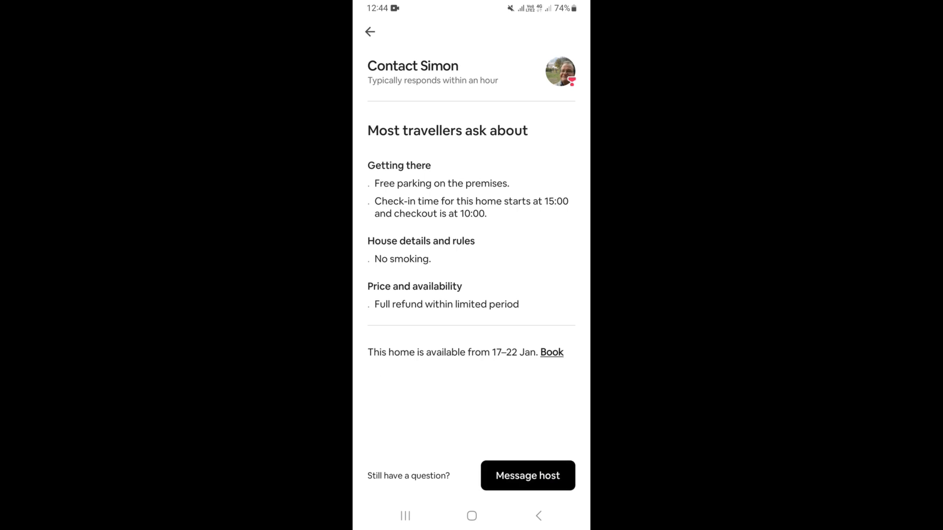
- Continue to the Four Good Seasons message form with 17–22 Jan dates and 1 guest
{"action": "left_click", "coordinate": [528, 475]}
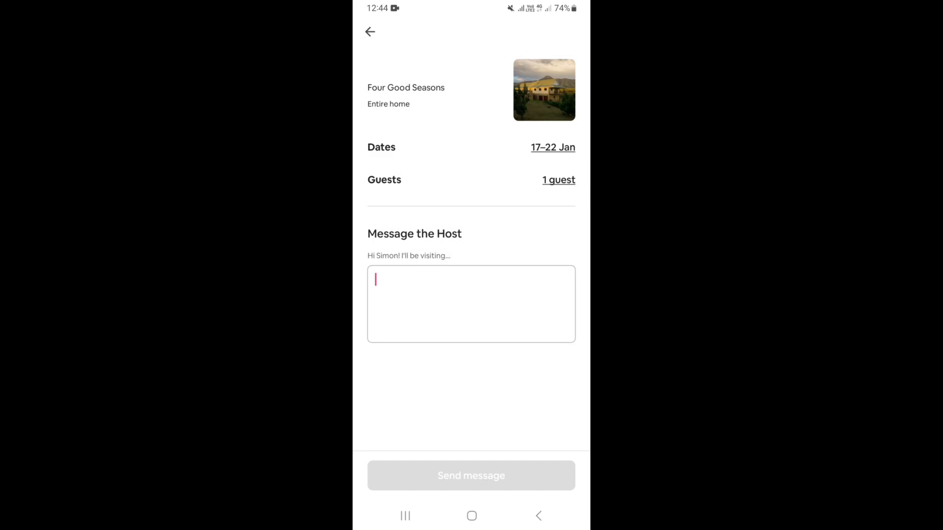
- Activate the empty Message the Host box so the keyboard comes up
{"action": "left_click", "coordinate": [470, 303]}
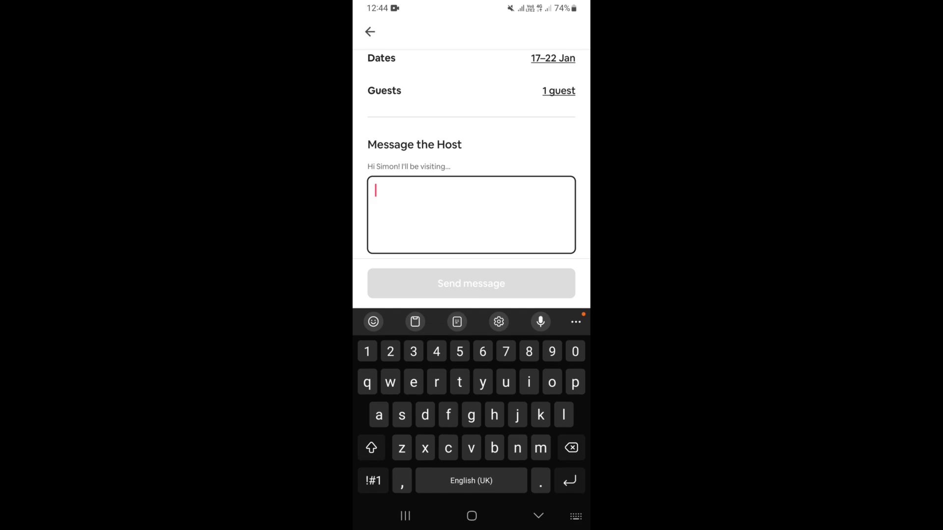